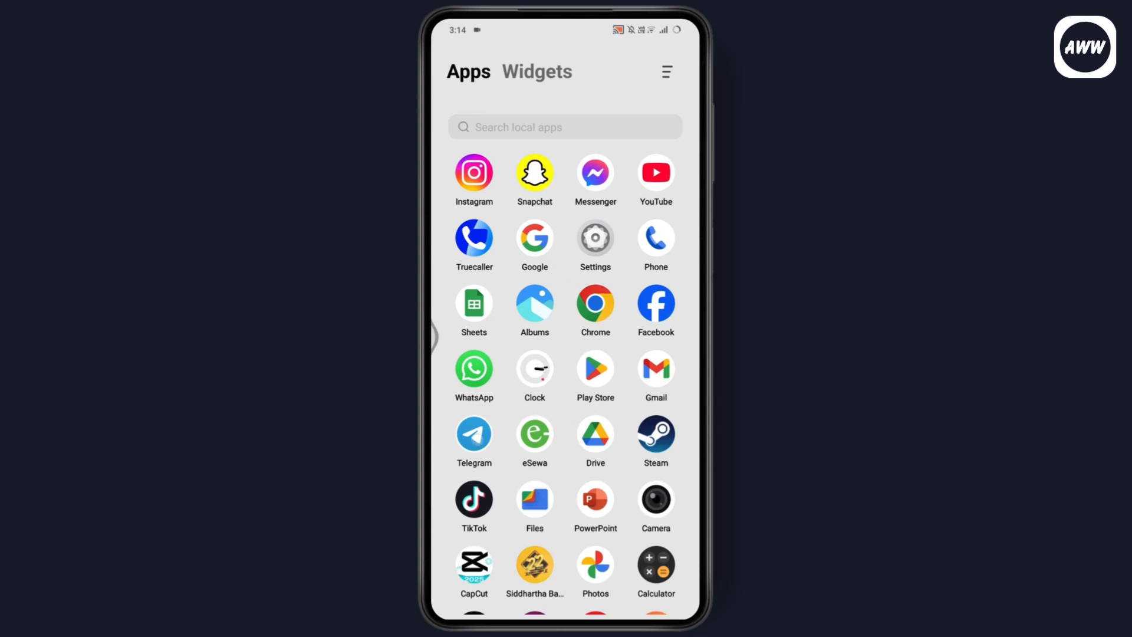
# - Launch Telegram from the app drawer to reach its chat list
pyautogui.click(474, 434)
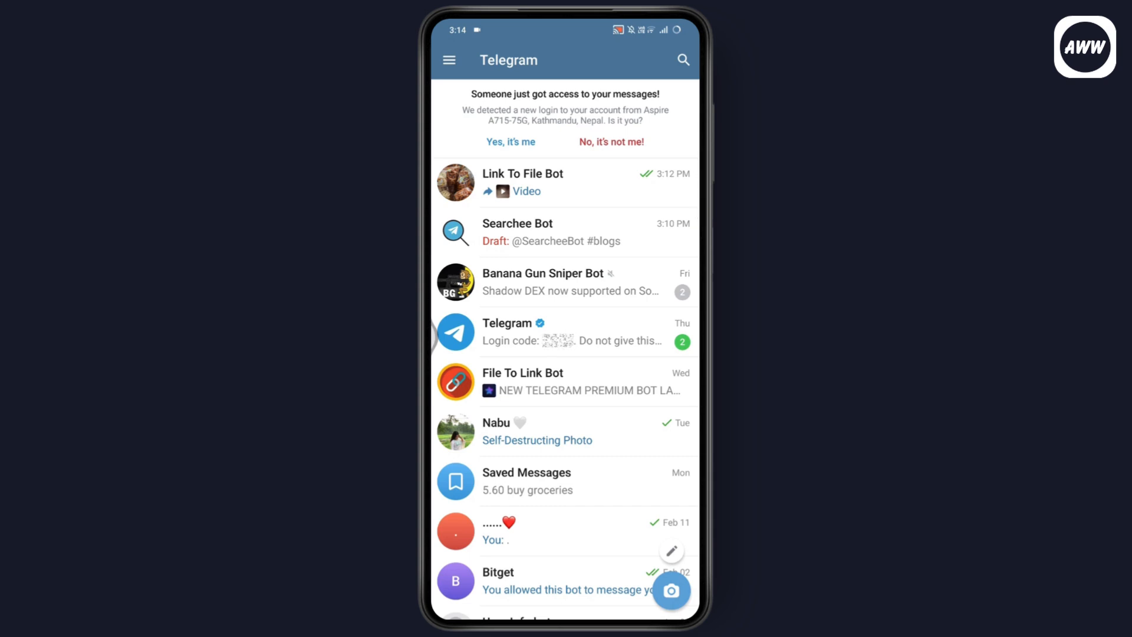
# - Find the Telegram Stickers to WhatsApp Transfer bot via search and start it
pyautogui.click(682, 59)
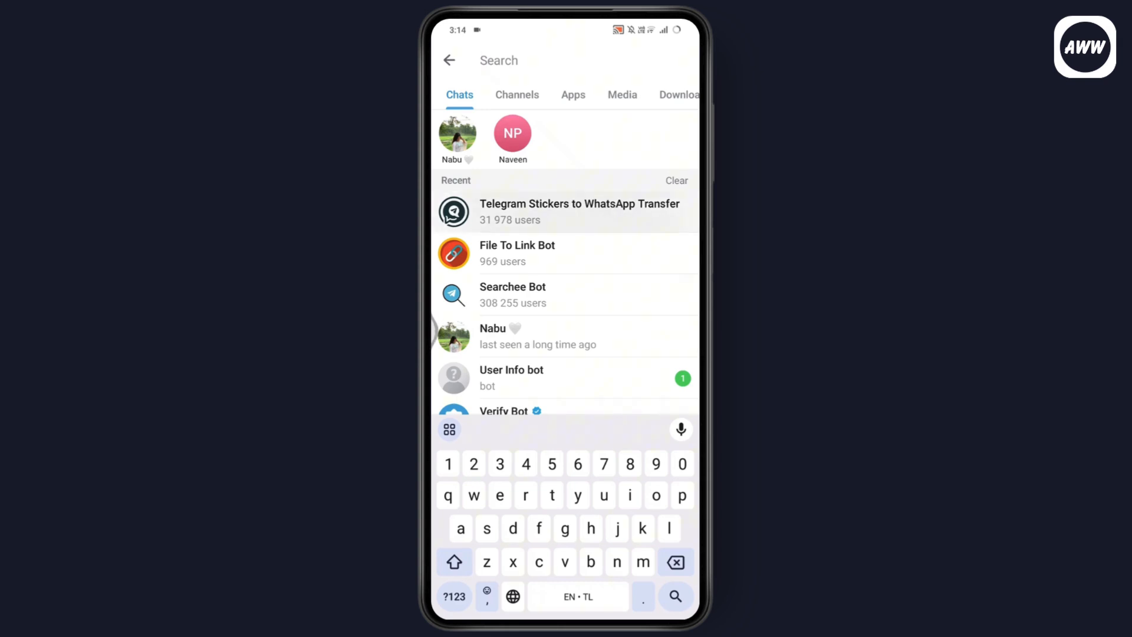
pyautogui.click(579, 211)
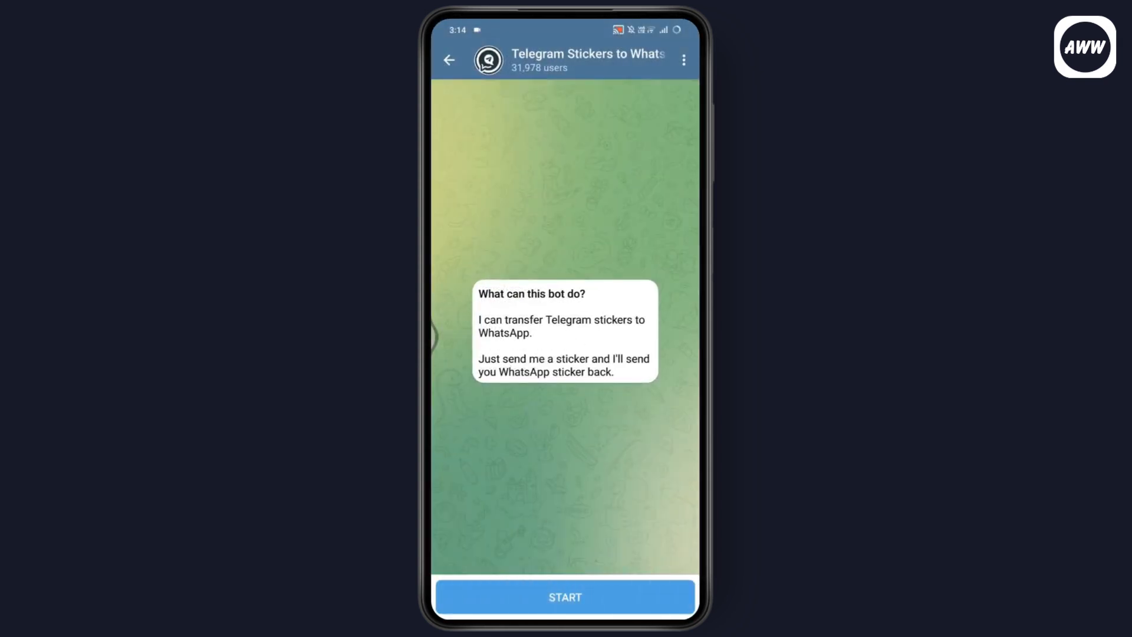
pyautogui.click(566, 597)
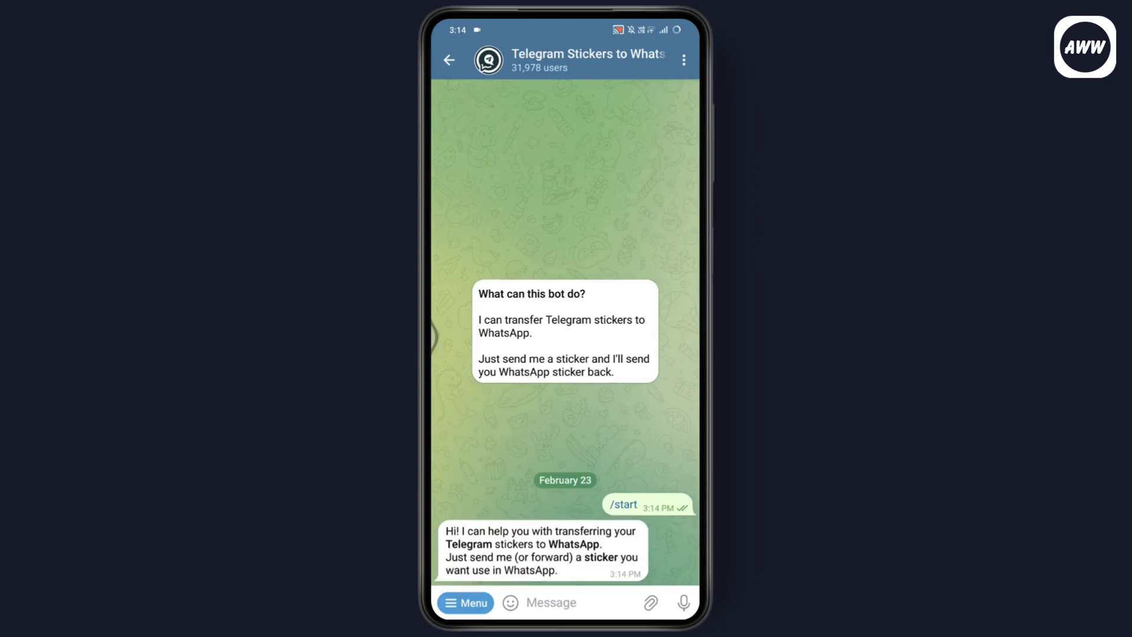
# - From the message field, bring up the trending sticker packs list showing Duck, Hot Cherry and Buddy Bear
pyautogui.click(552, 603)
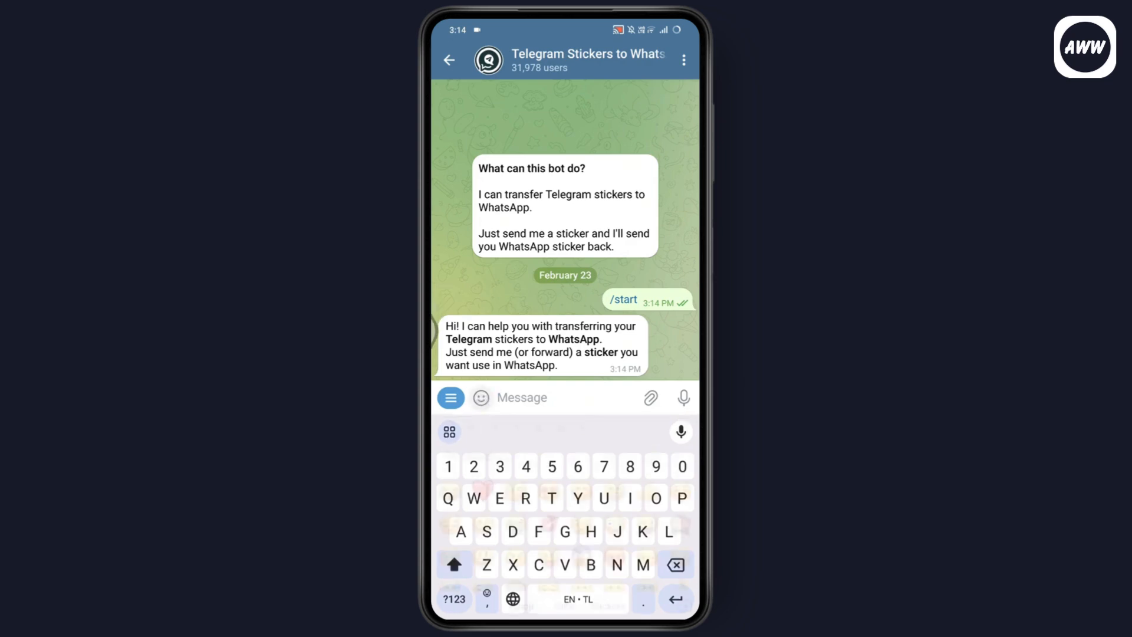
pyautogui.click(480, 397)
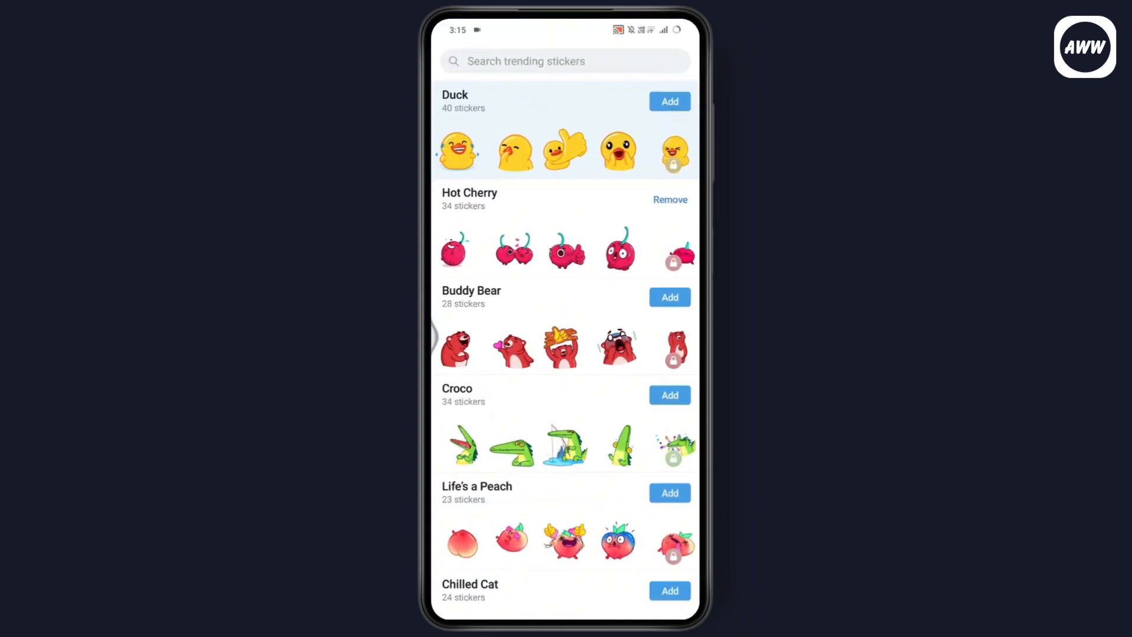
# - Send a Duck sticker to the bot so it splits the 40-sticker pack into WhatsApp files
pyautogui.click(669, 102)
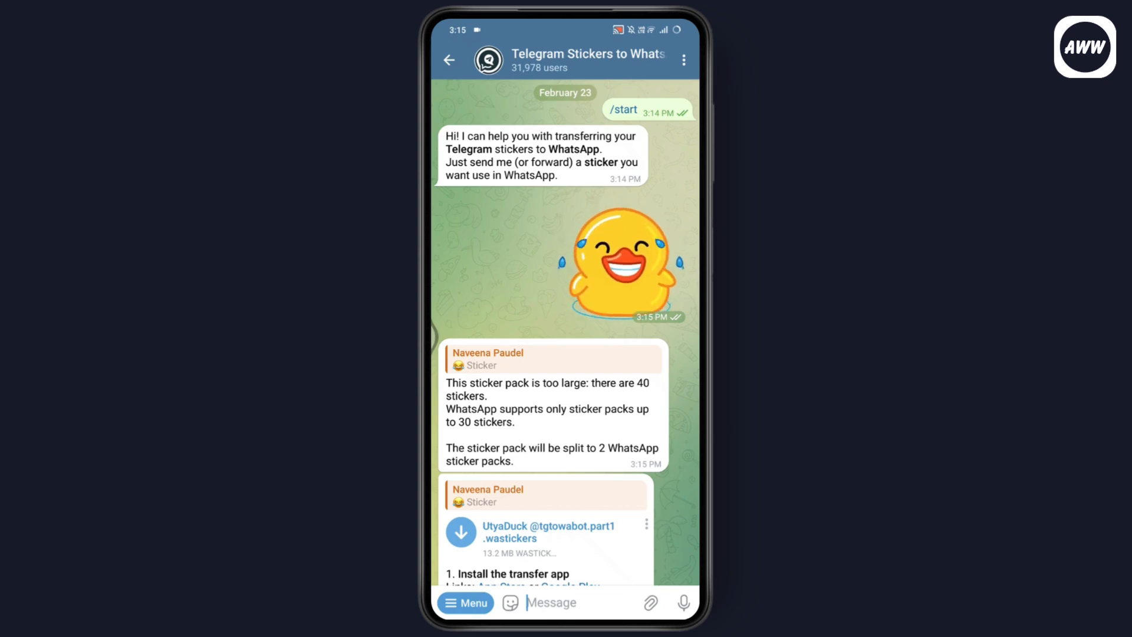
# - Scroll the bot's replies to see the UtyaDuck part1 and part2 .wastickers files and install steps
pyautogui.scroll(-3)
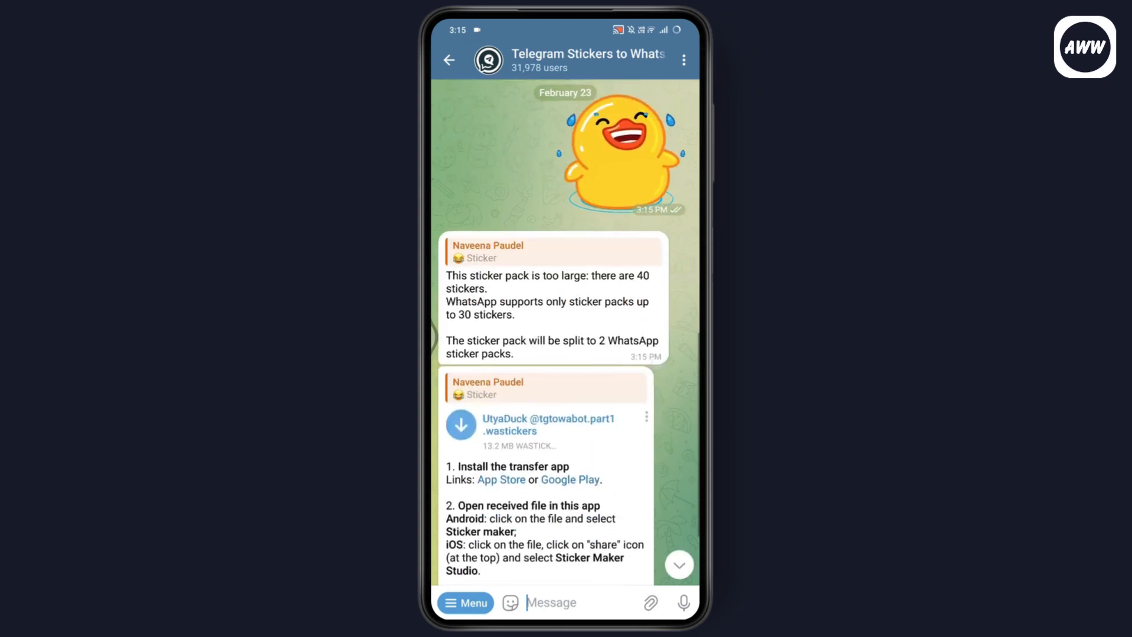
pyautogui.scroll(-3)
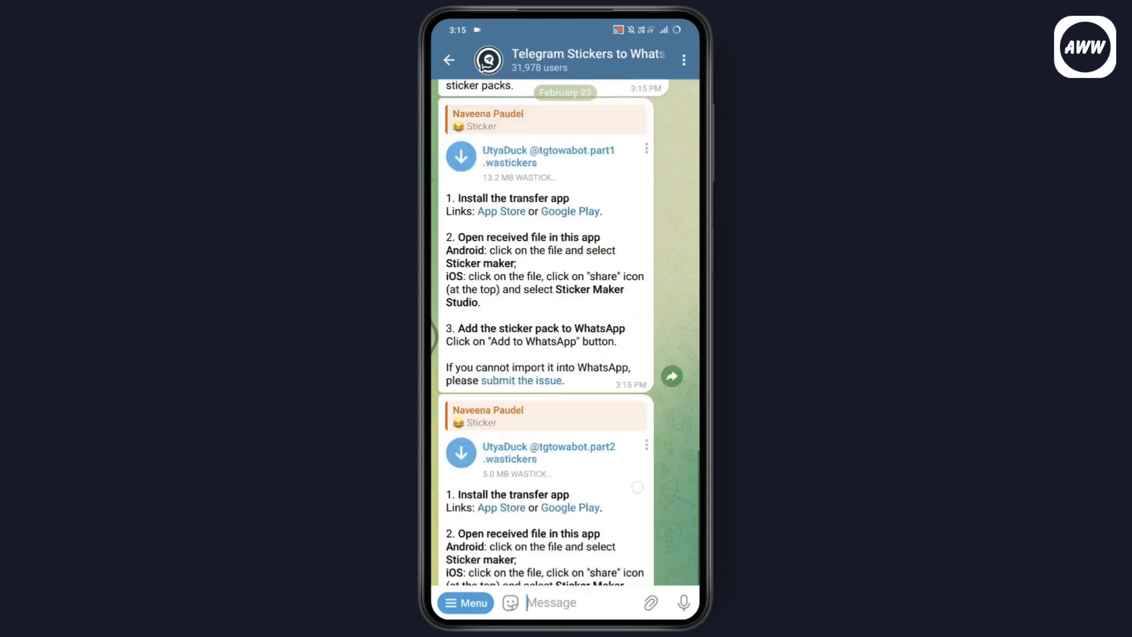
pyautogui.scroll(-3)
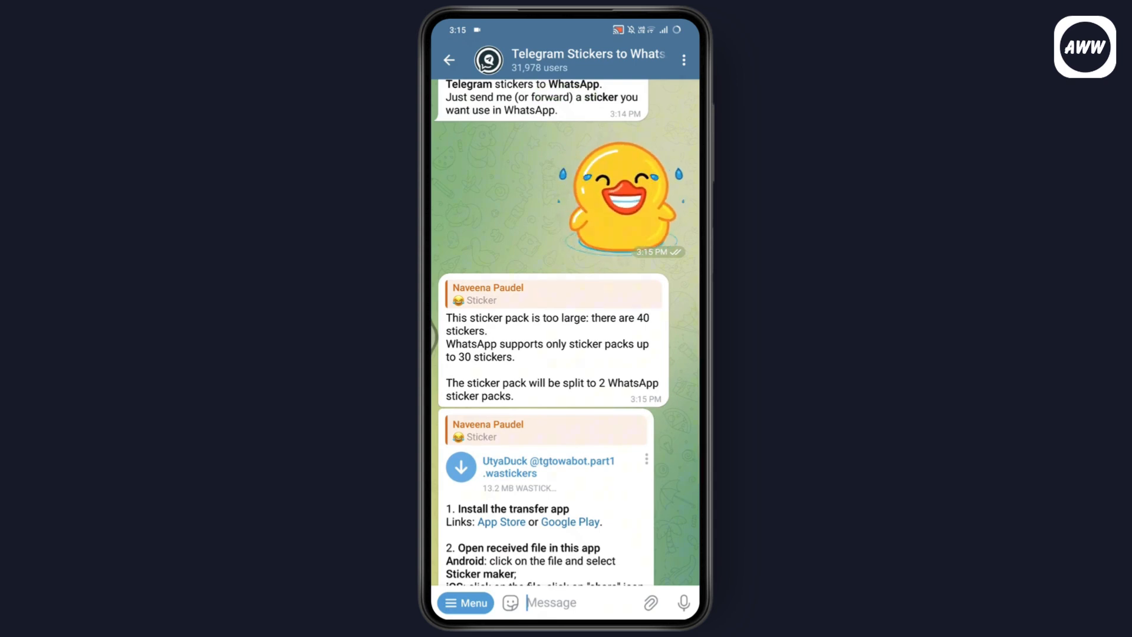
pyautogui.scroll(-3)
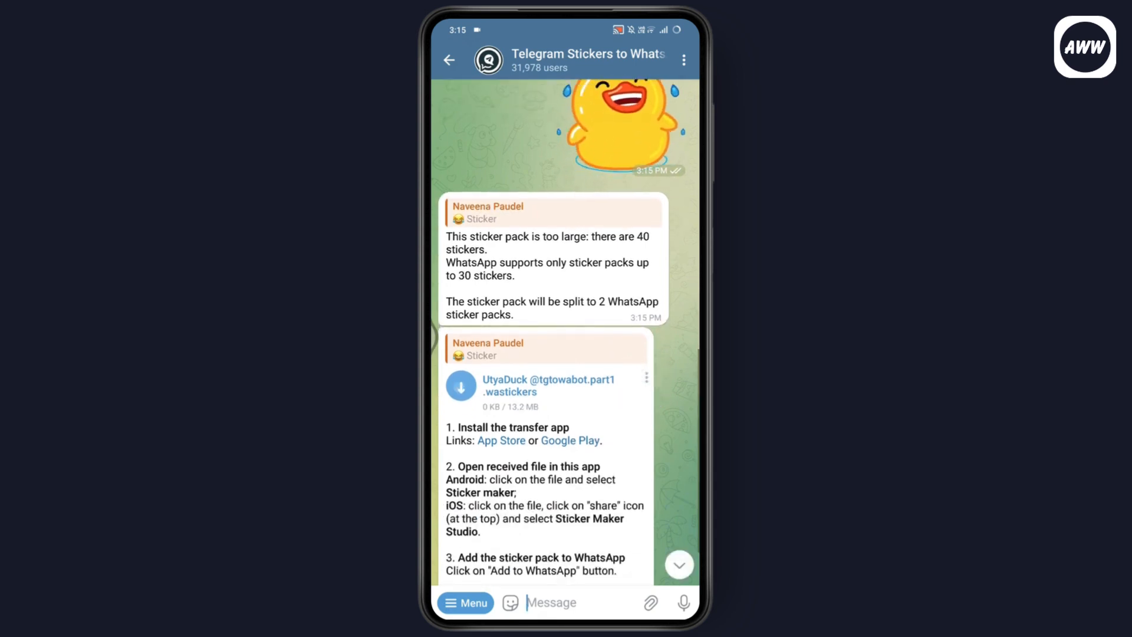
# - Download the 13.2 MB part1 .wastickers file, then follow the bot's Google Play link
pyautogui.click(461, 384)
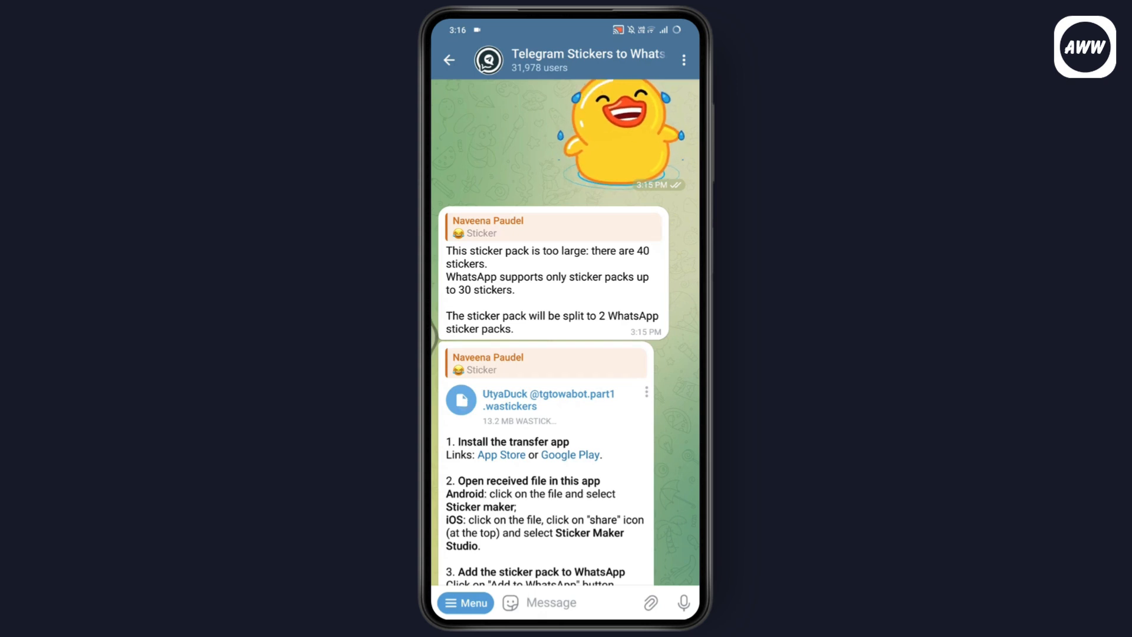
pyautogui.click(549, 400)
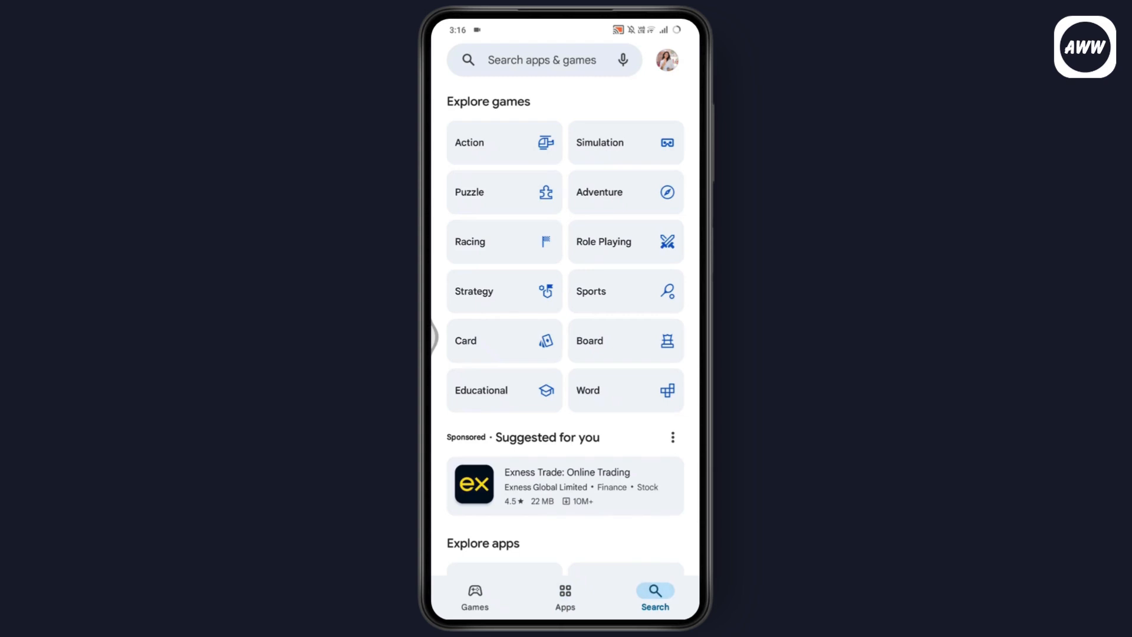
# - Leave the Play Store for WhatsApp's All stickers catalogue of available packs
pyautogui.click(541, 60)
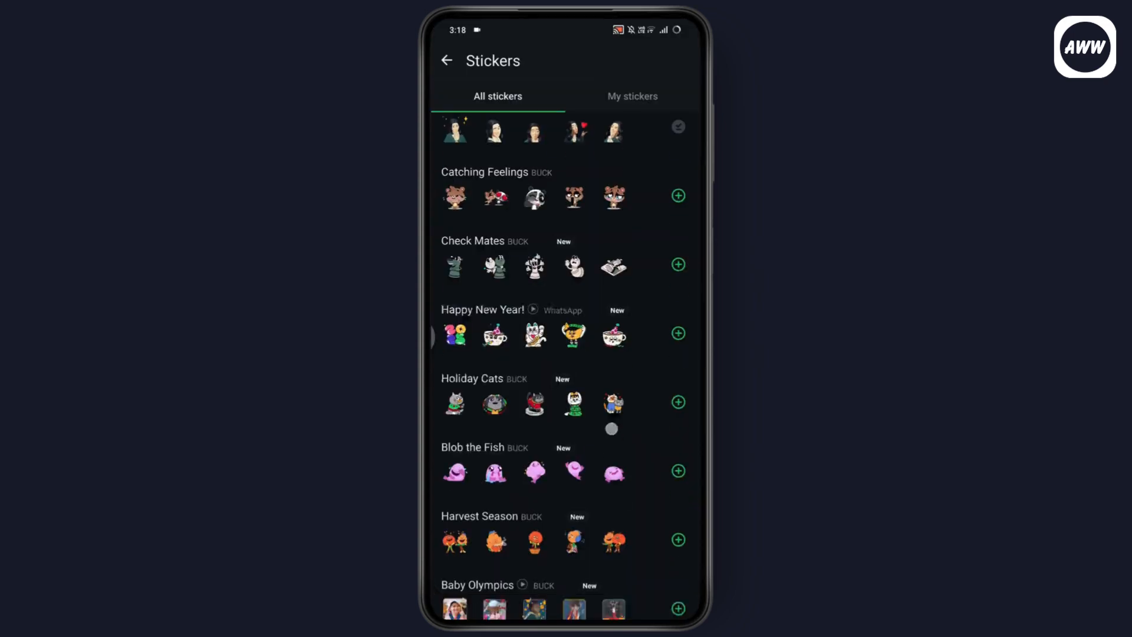
# - Return from the Stickers screen to the chat's sticker tray with Tropical Trio listed first
pyautogui.scroll(-3)
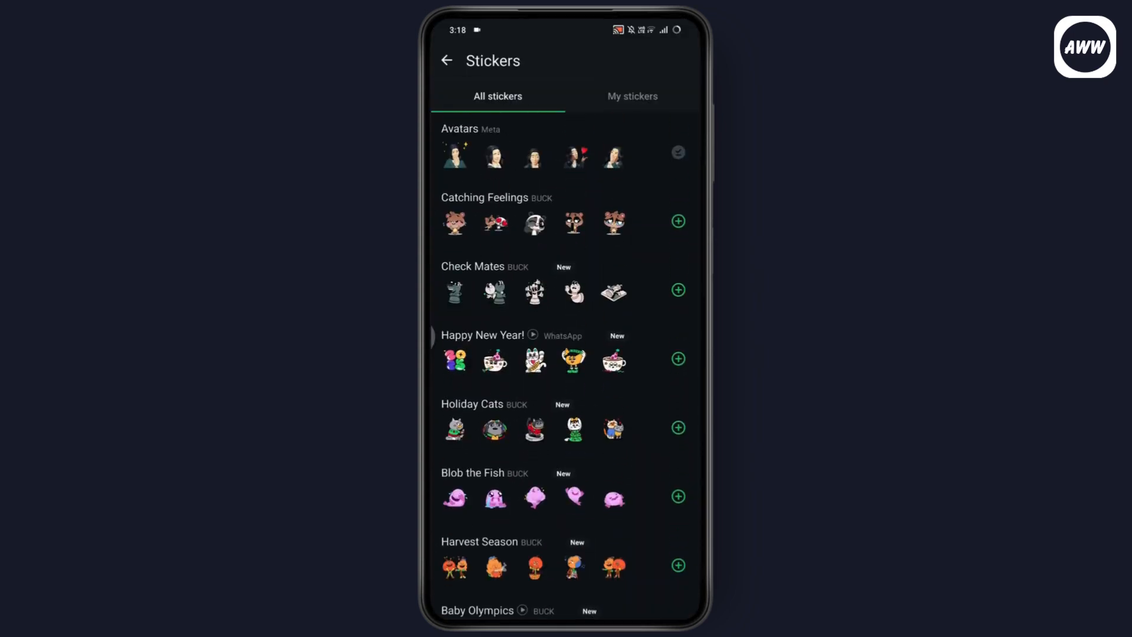
pyautogui.click(449, 60)
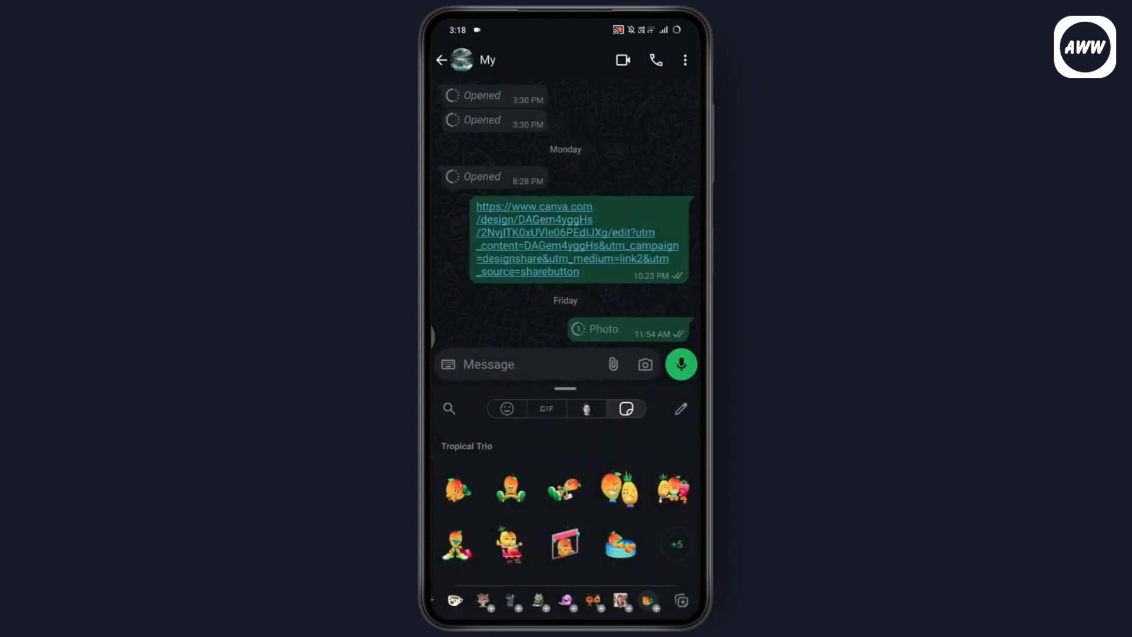